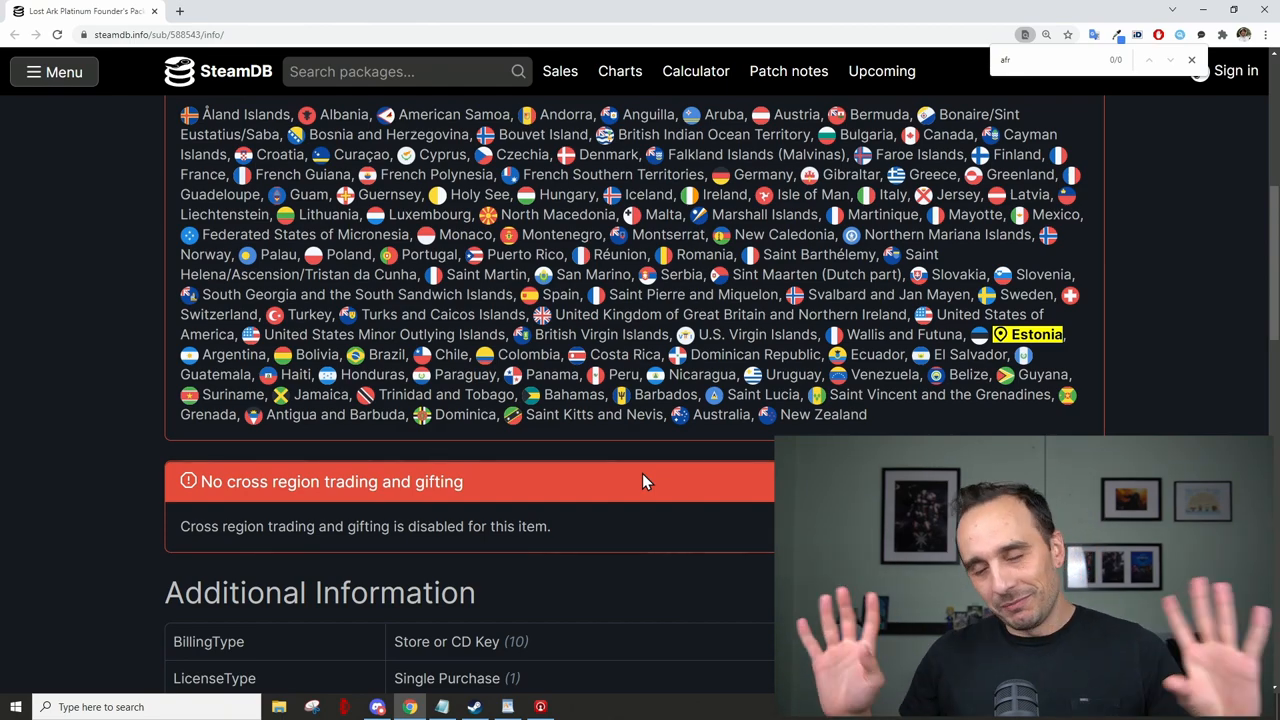
pyautogui.moveTo(680, 420)
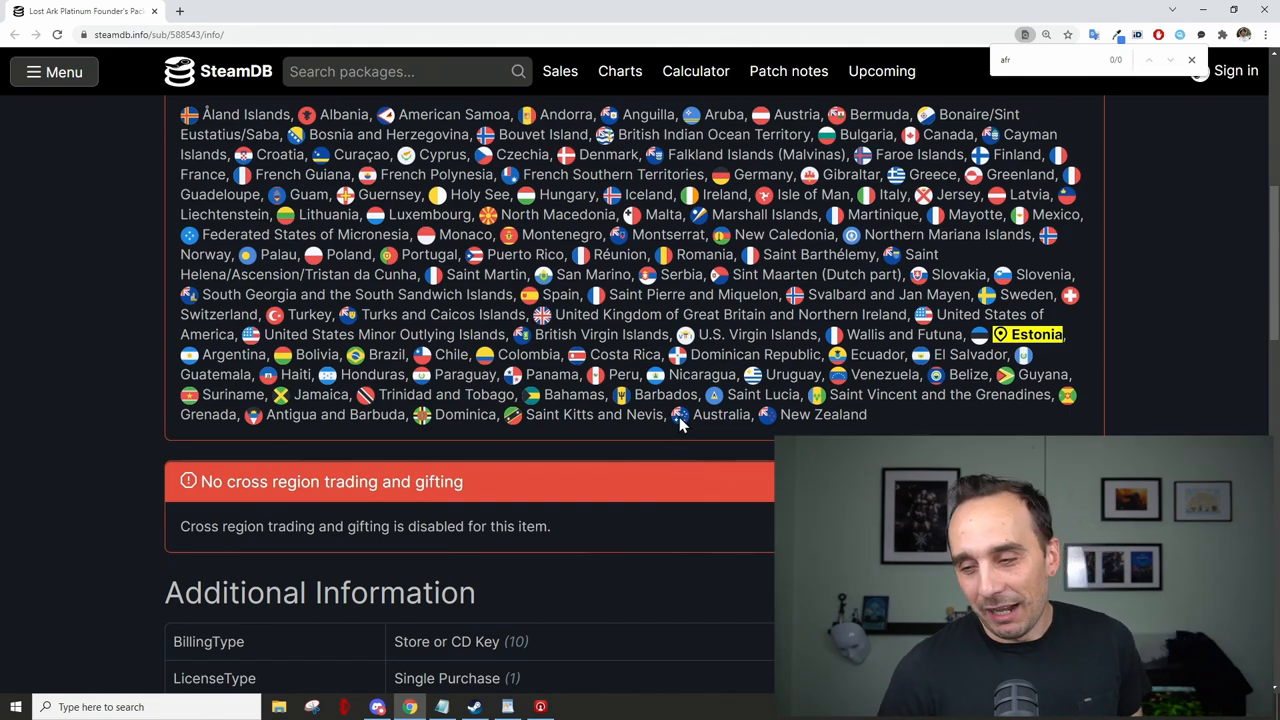
pyautogui.moveTo(236, 71)
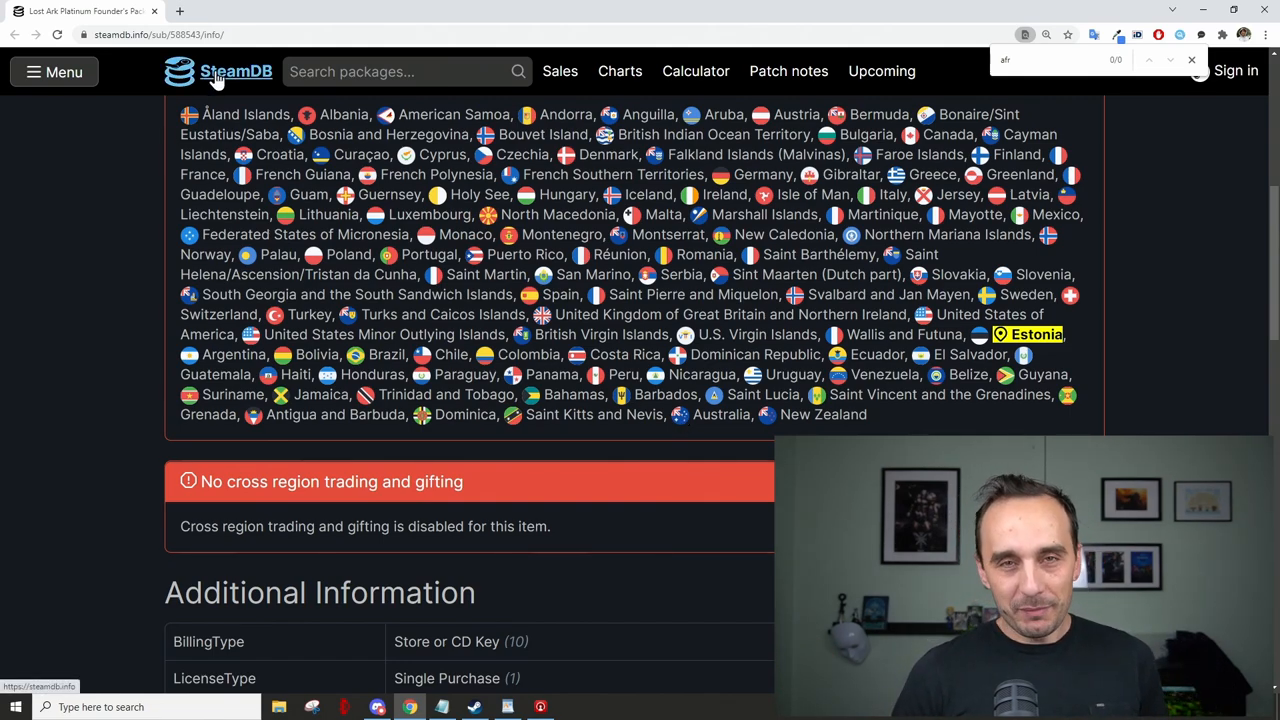
# Select 'Australia, New Zealand' at the end of the purchasable-countries list
pyautogui.scroll(3)
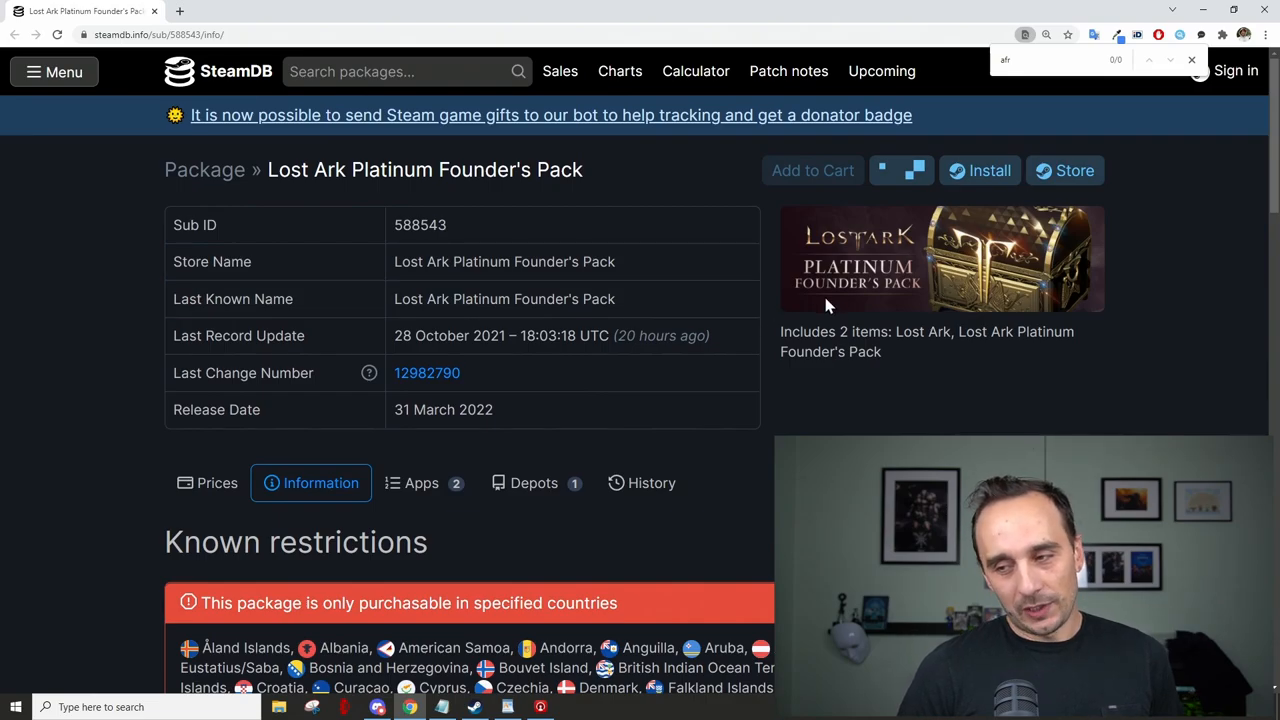
pyautogui.scroll(-3)
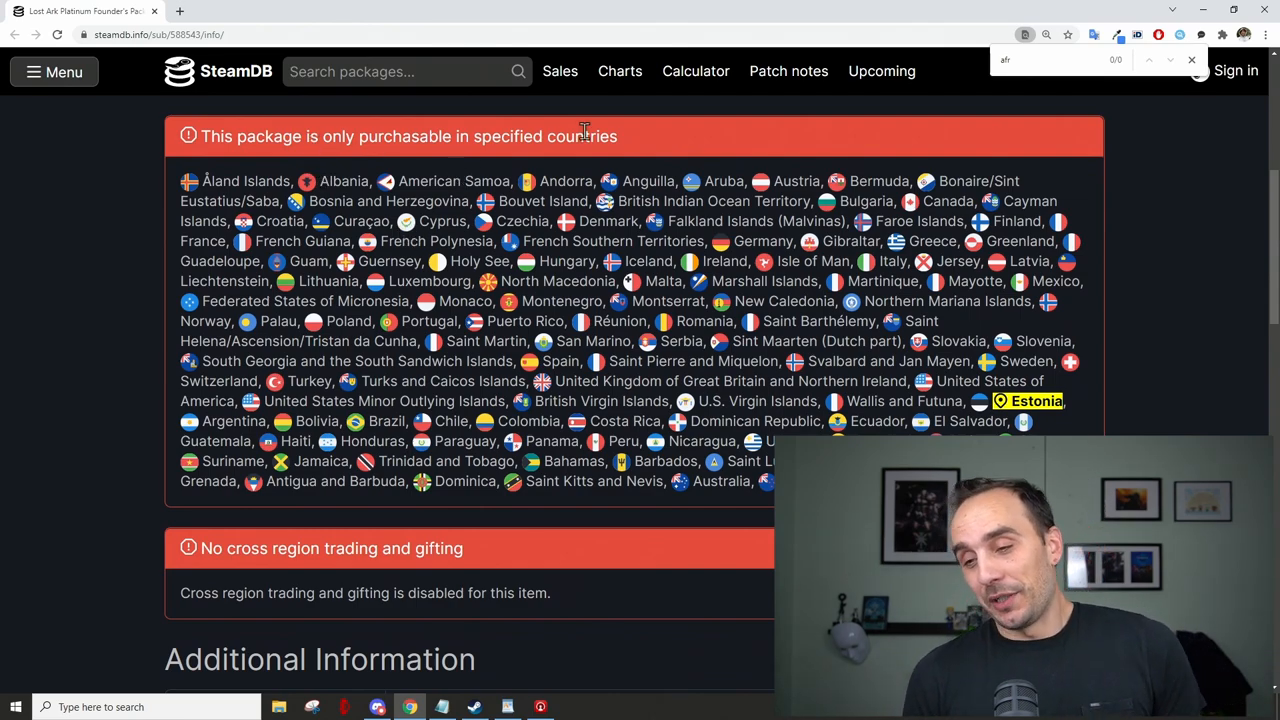
pyautogui.moveTo(393, 132)
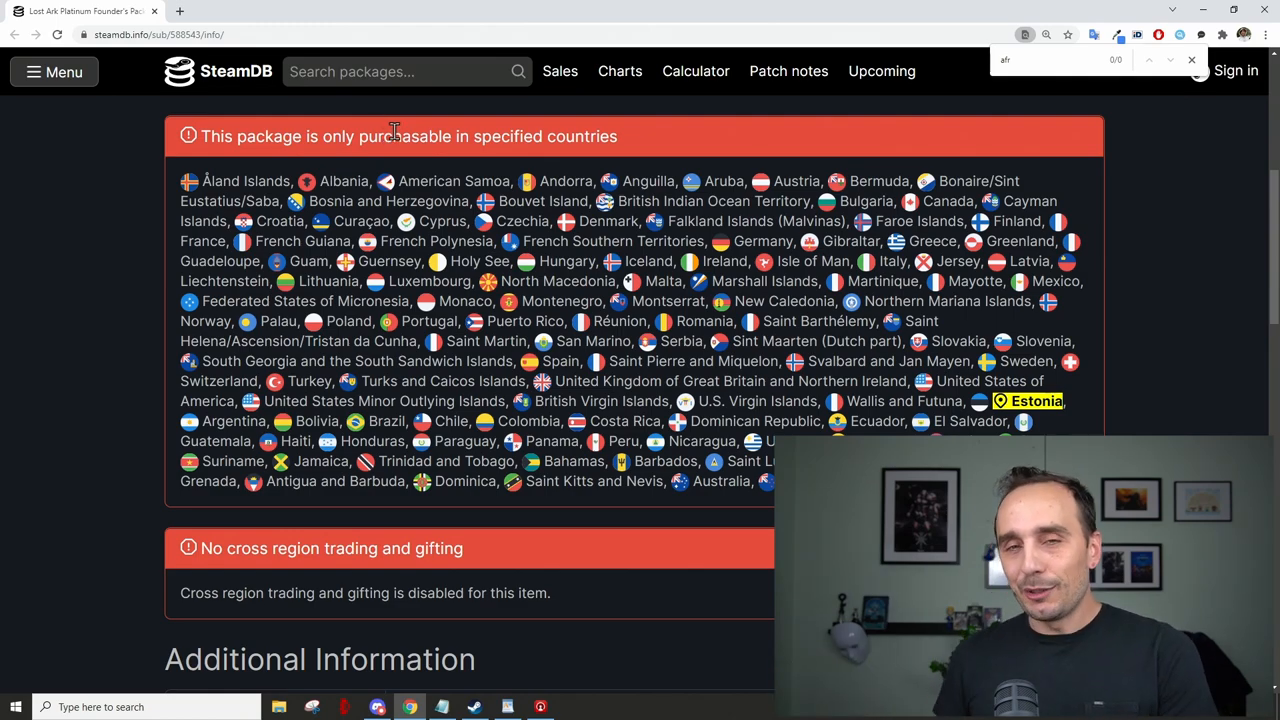
pyautogui.scroll(-3)
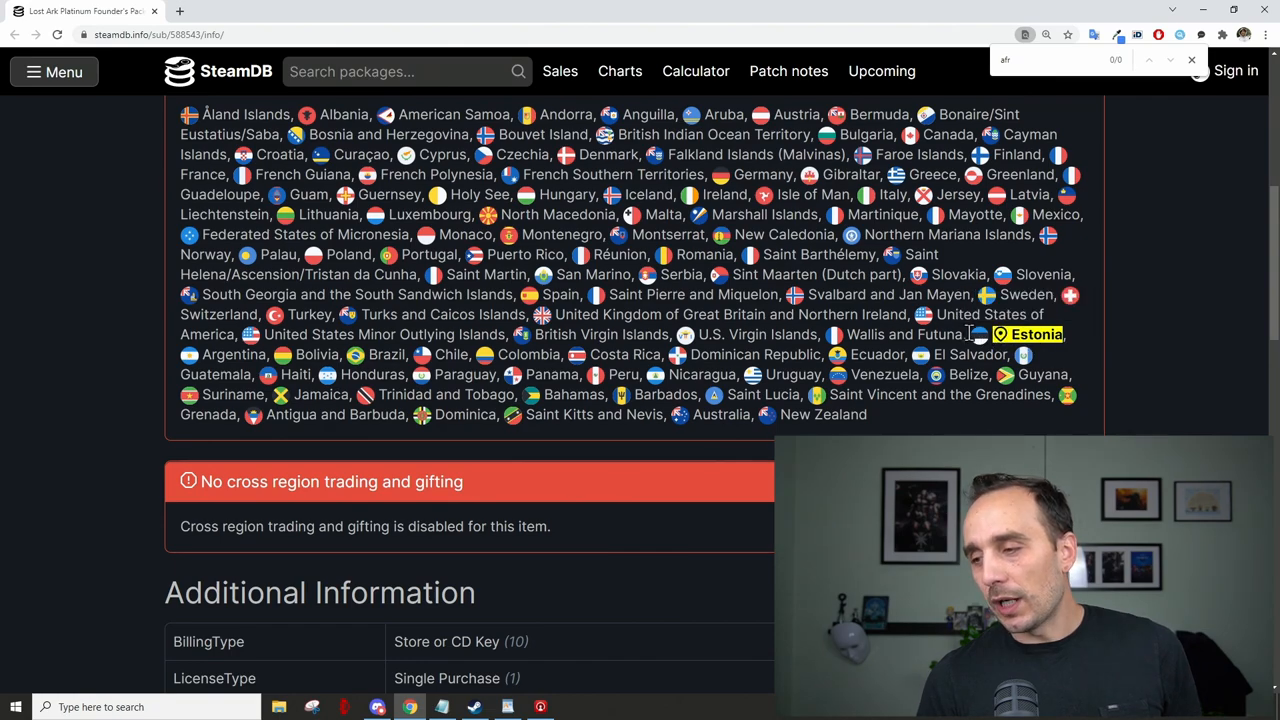
pyautogui.moveTo(980, 334); pyautogui.dragTo(868, 414)
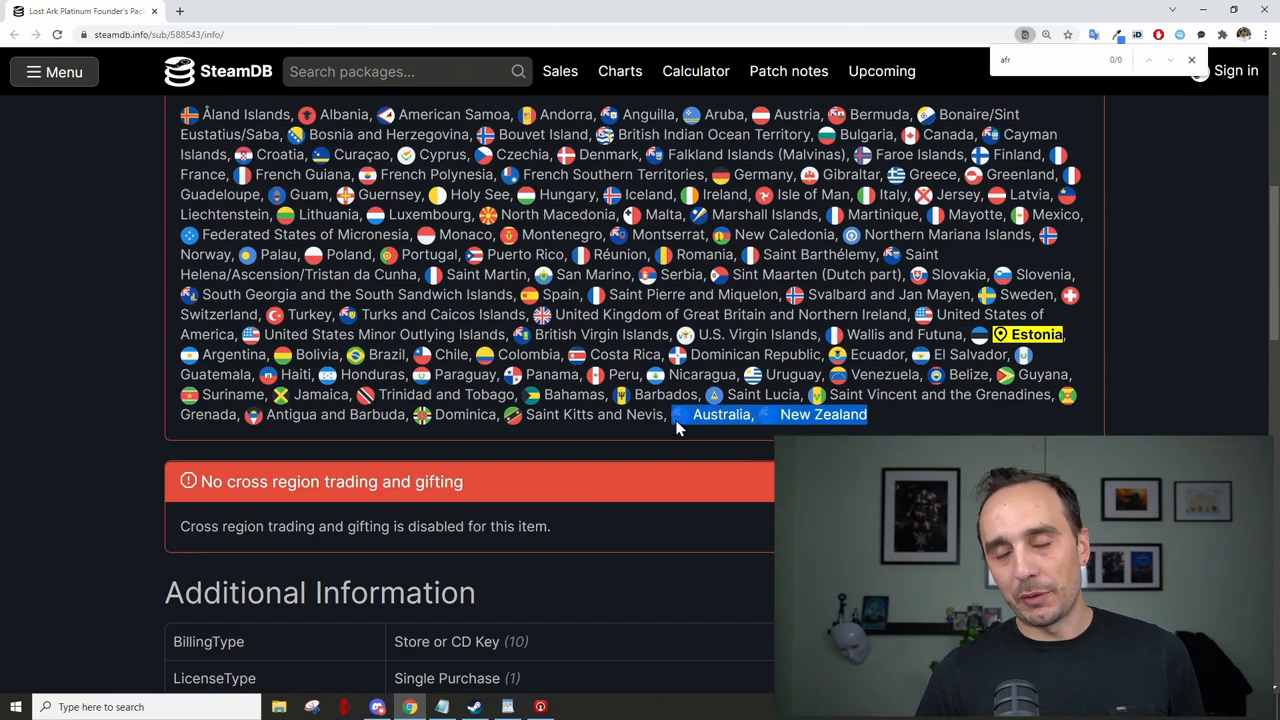
pyautogui.moveTo(687, 432)
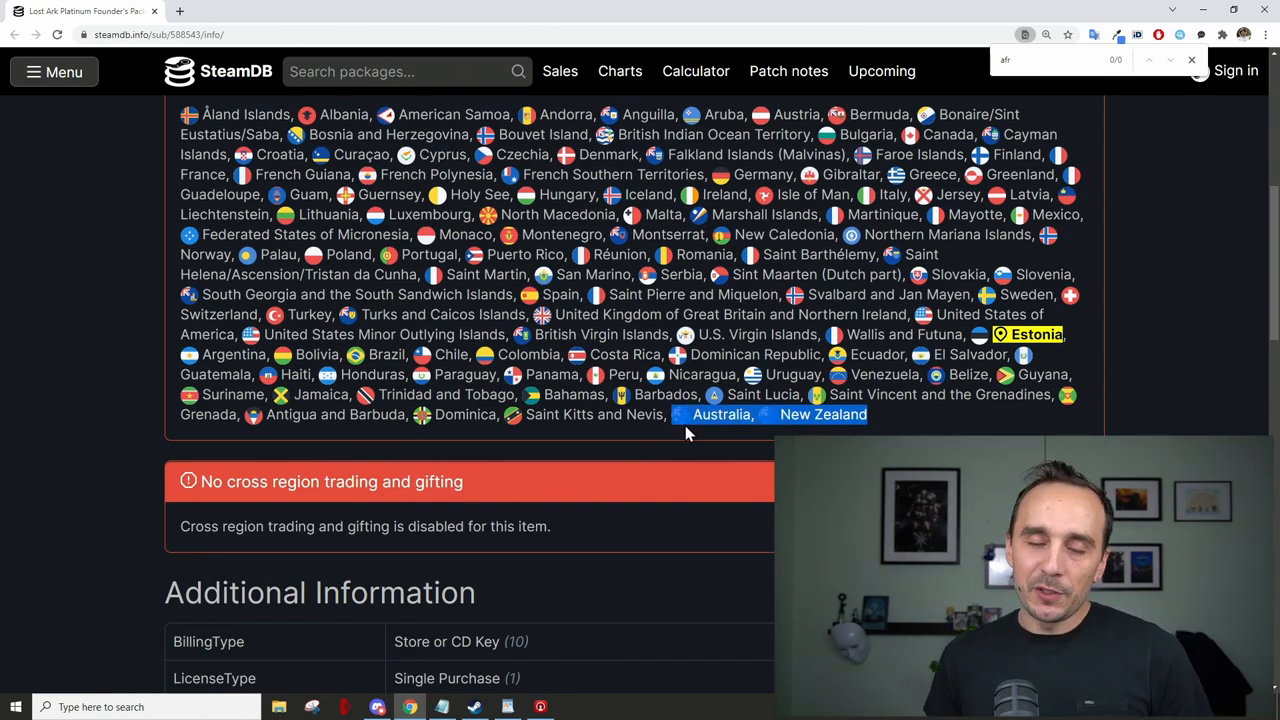